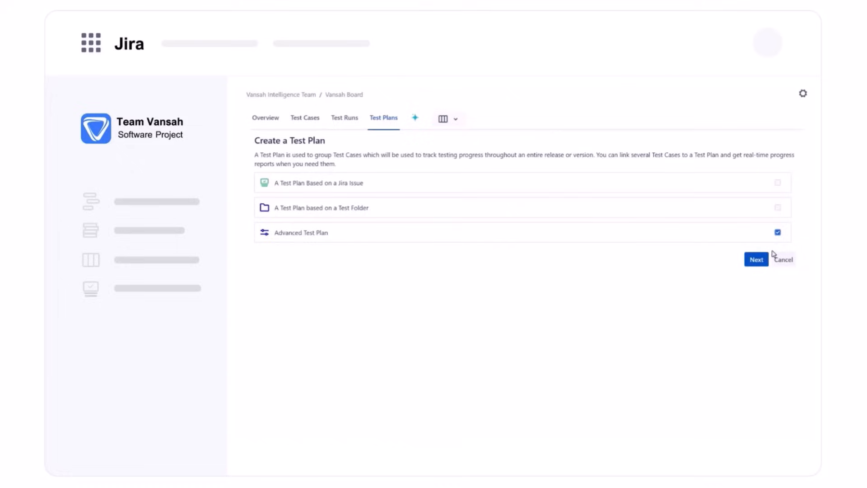
# Step: Choose the Advanced Test Plan type and enter the plan name 'SIT Order process'
pyautogui.click(756, 259)
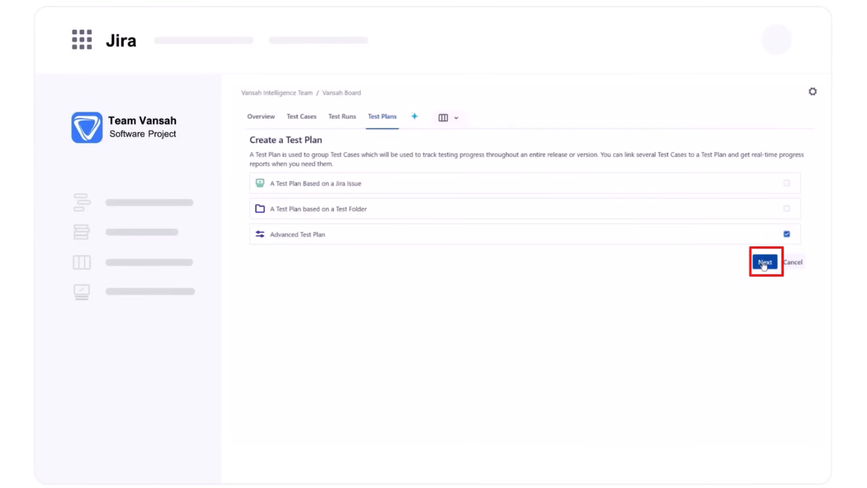
pyautogui.click(765, 261)
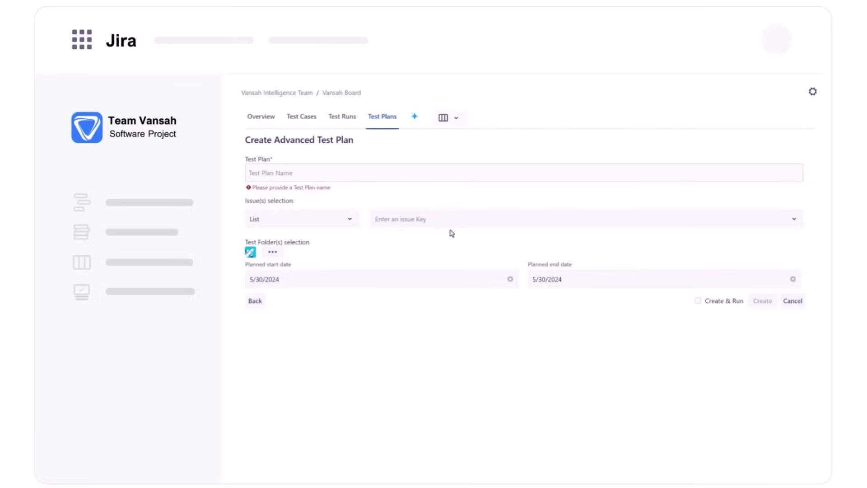
pyautogui.write('SIT Order process')
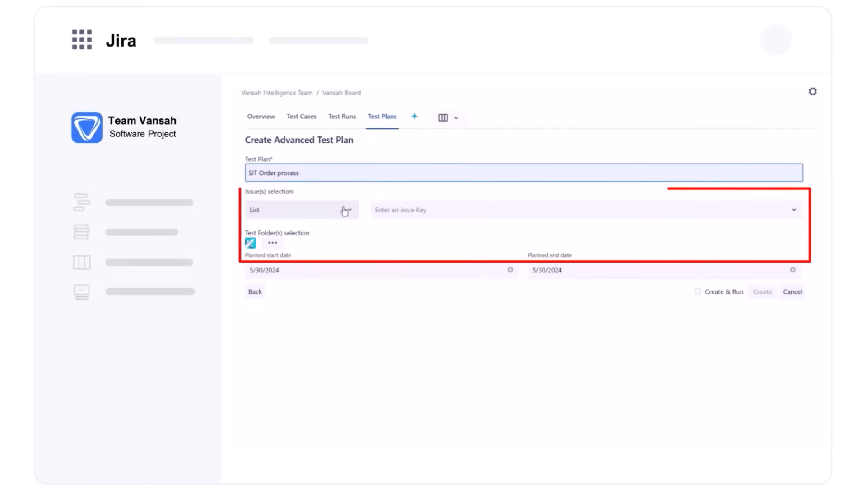
# Step: Select requirements with the JQL query LABELS = order and save the four matching issues
pyautogui.click(301, 209)
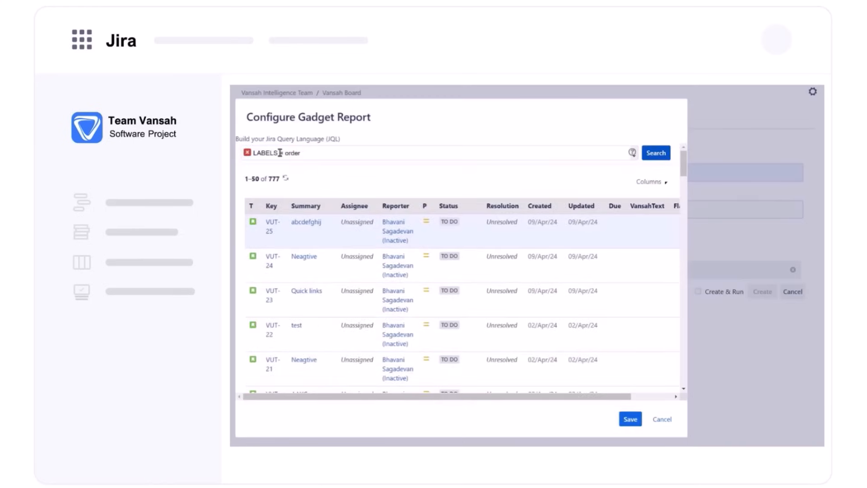
pyautogui.click(655, 152)
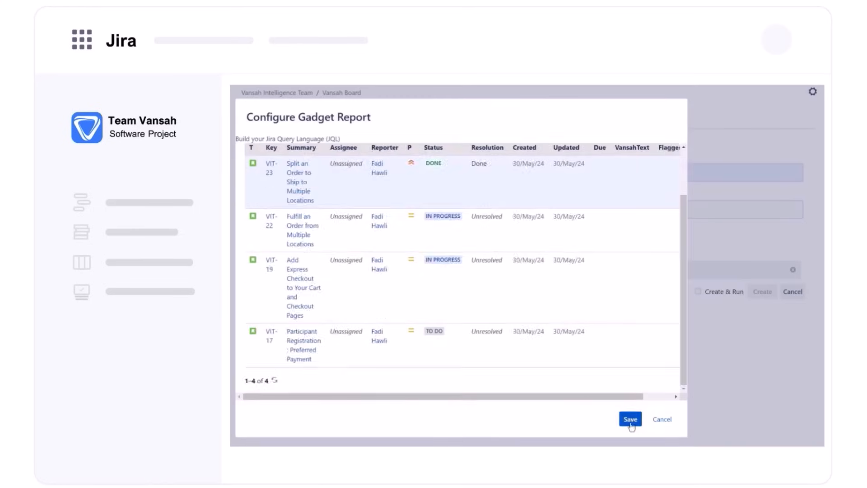
pyautogui.click(629, 419)
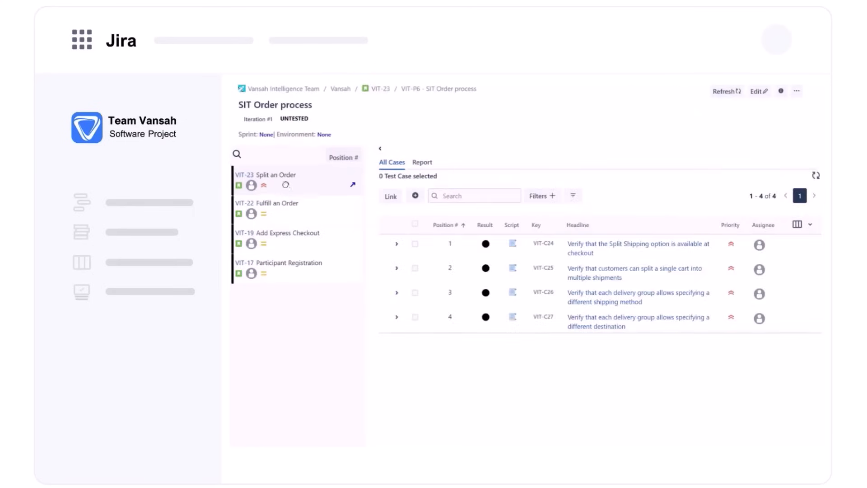
# Step: Drag Split an Order to the bottom and Participant Registration (VIT-17) to the top, then view its report
pyautogui.moveTo(271, 180); pyautogui.dragTo(271, 238)
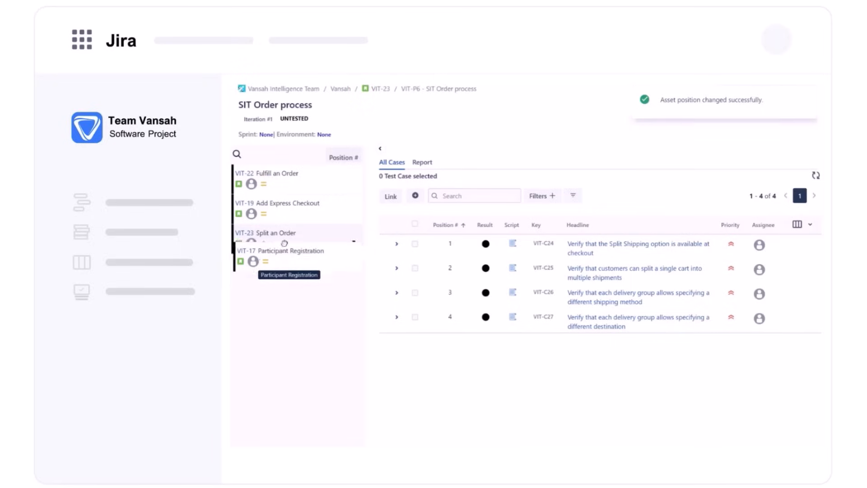
pyautogui.moveTo(286, 242); pyautogui.dragTo(286, 279)
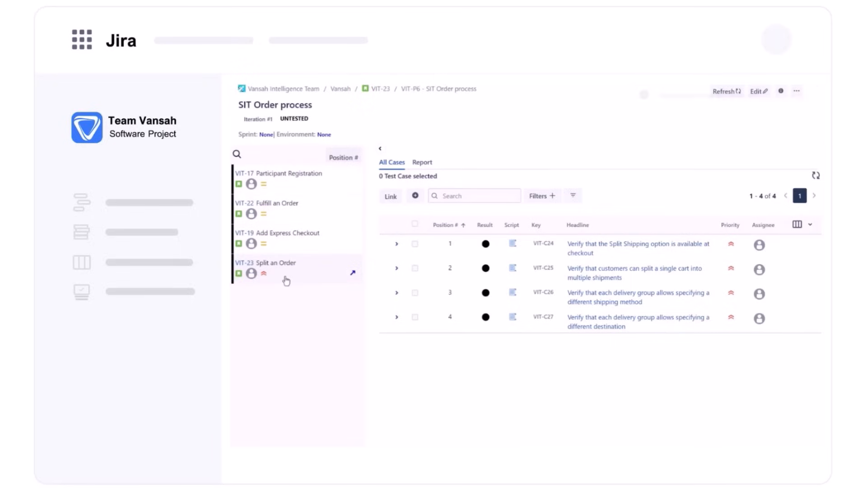
pyautogui.click(421, 162)
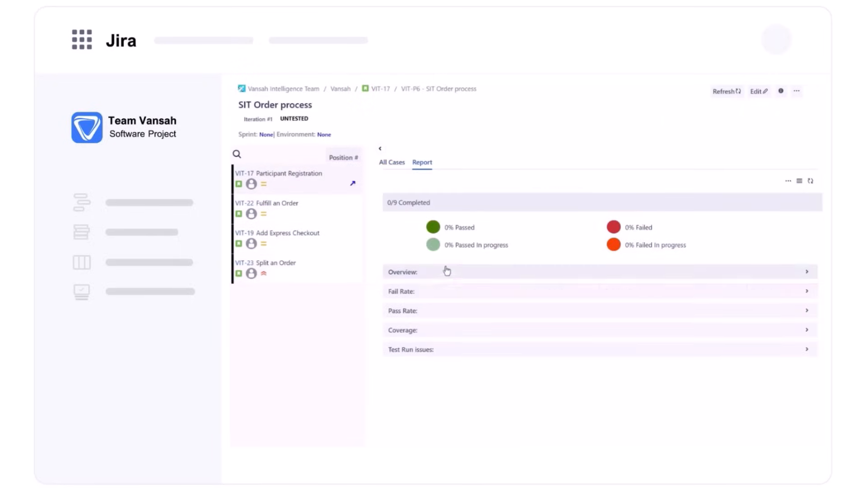
# Step: List Participant Registration's test cases and open VIT-C1's steps for execution
pyautogui.click(391, 163)
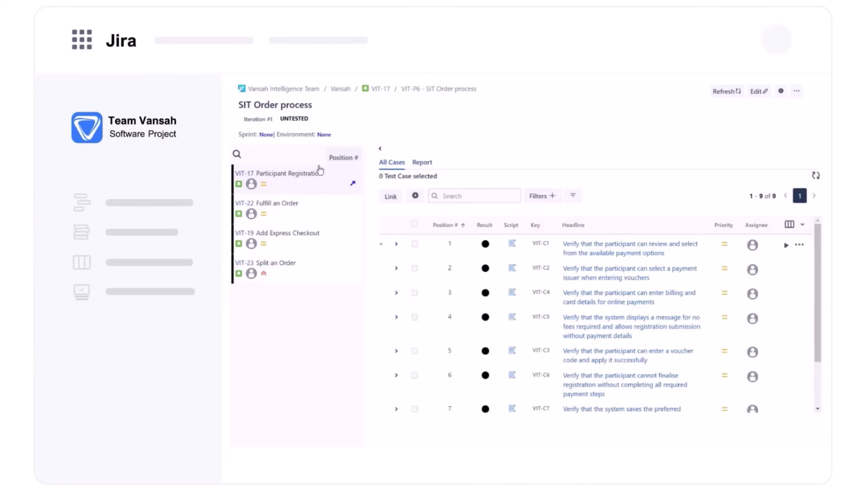
pyautogui.click(396, 244)
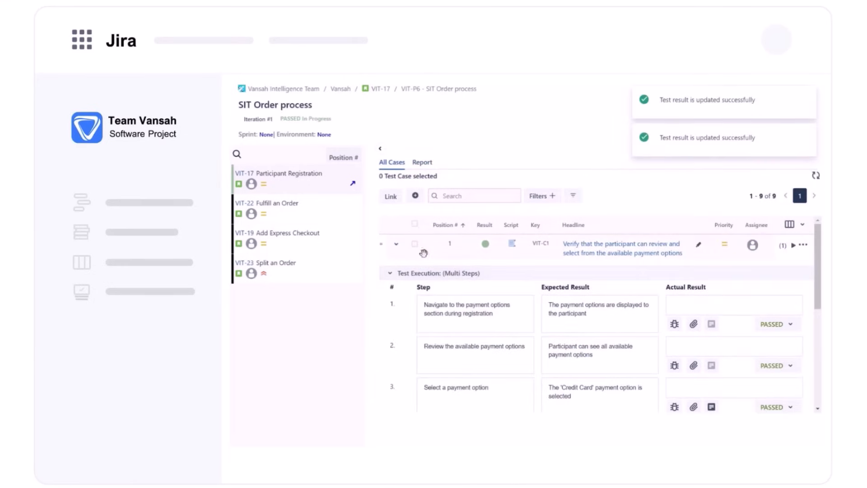